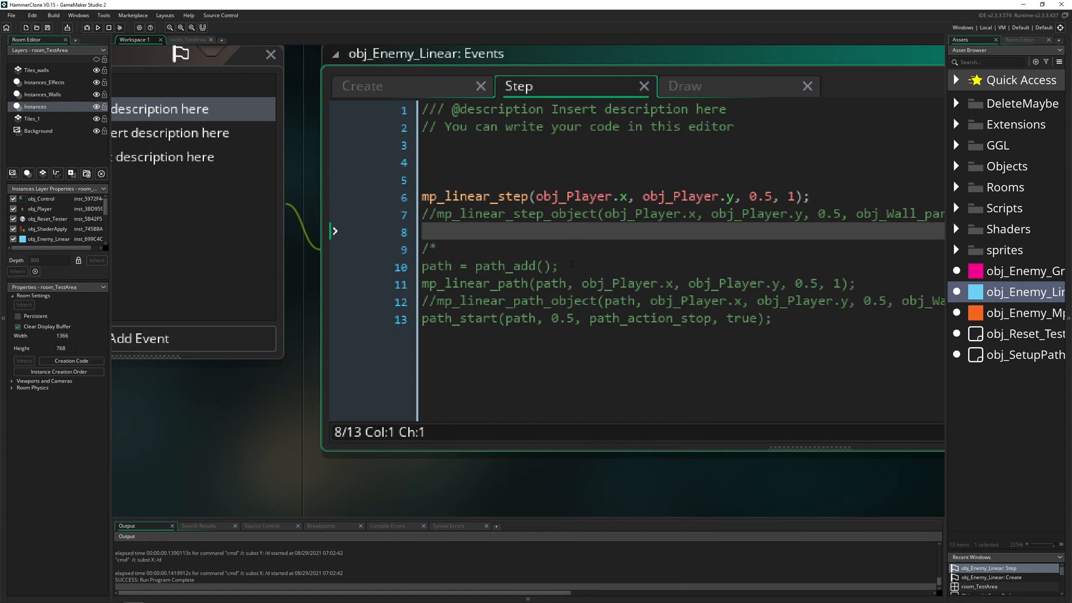
# - Run the game with mp_linear_step active in obj_Enemy_Linear's Step event
pyautogui.click(97, 27)
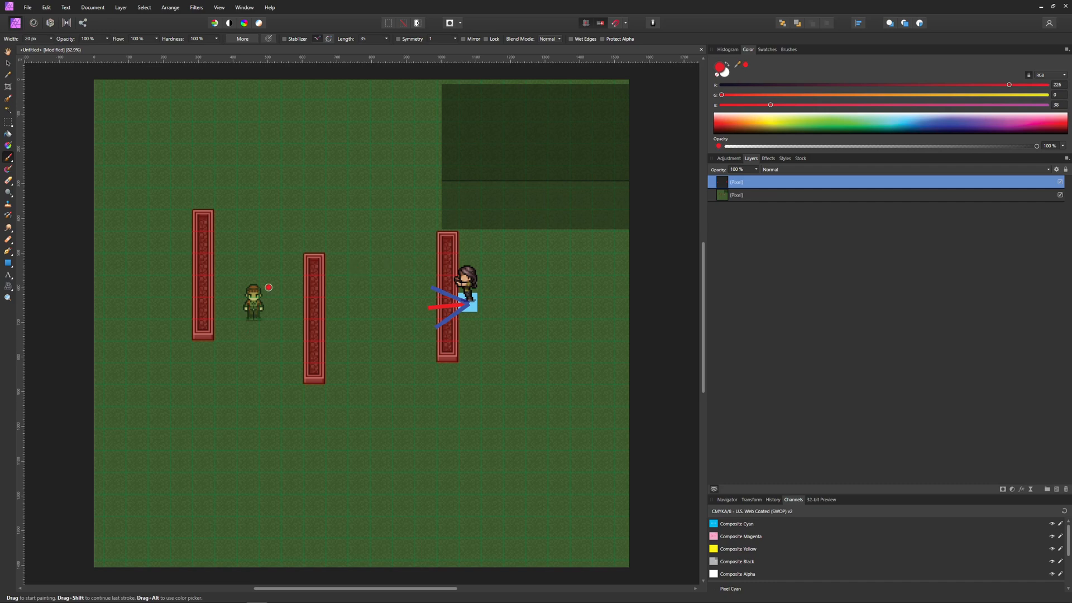
pyautogui.moveTo(341, 287)
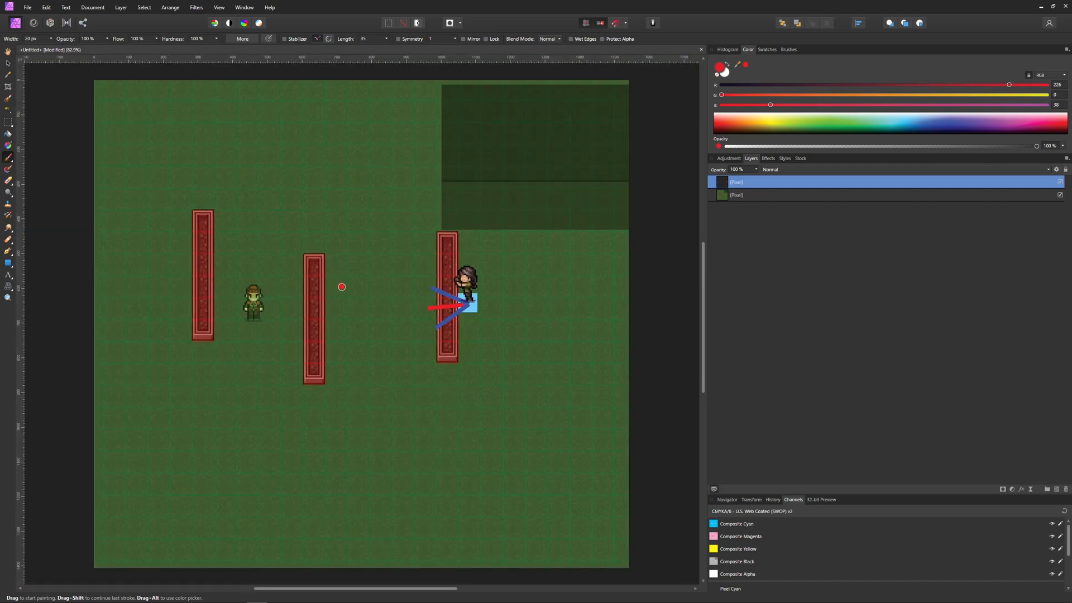
pyautogui.moveTo(422, 228)
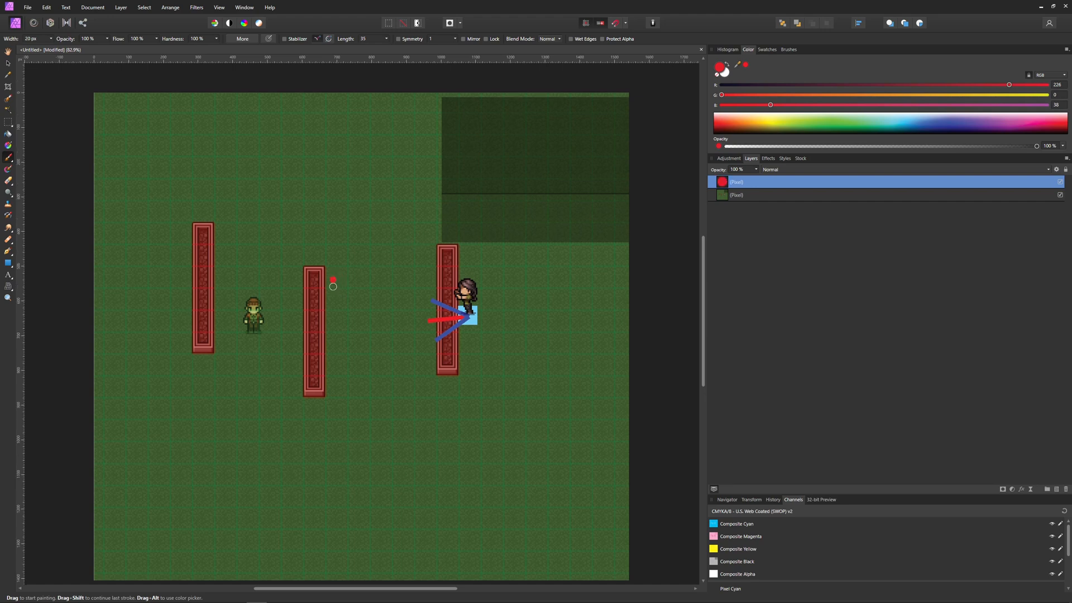
pyautogui.moveTo(242, 343)
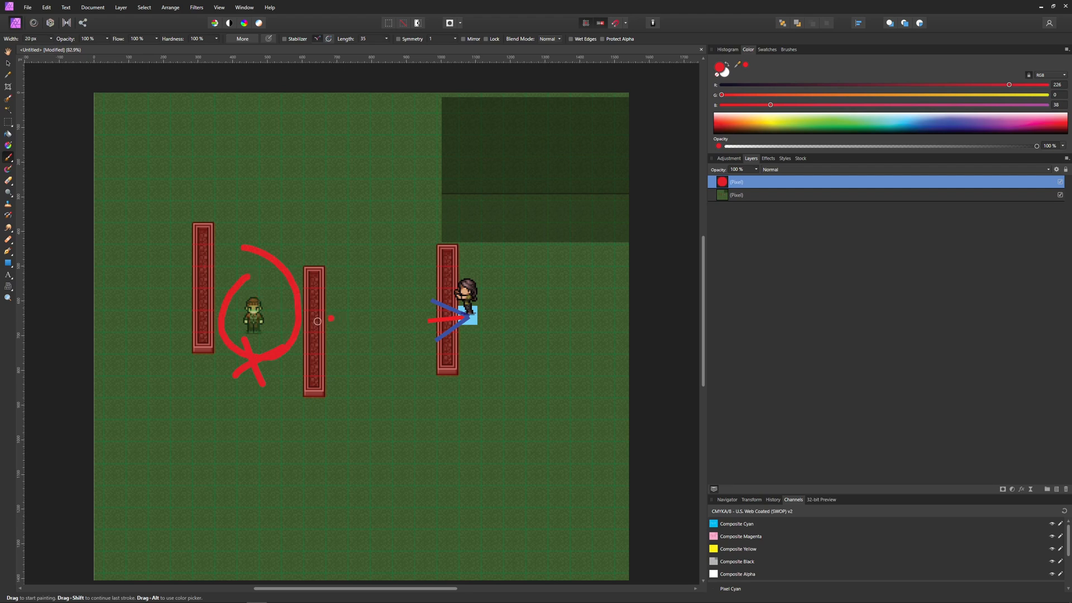
pyautogui.moveTo(276, 316)
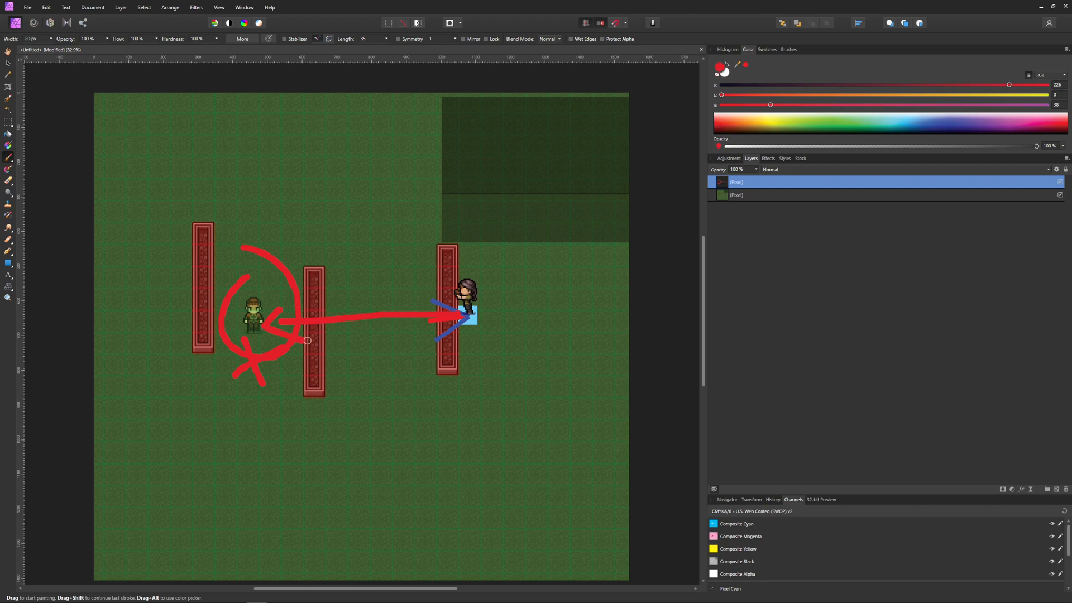
pyautogui.moveTo(405, 315)
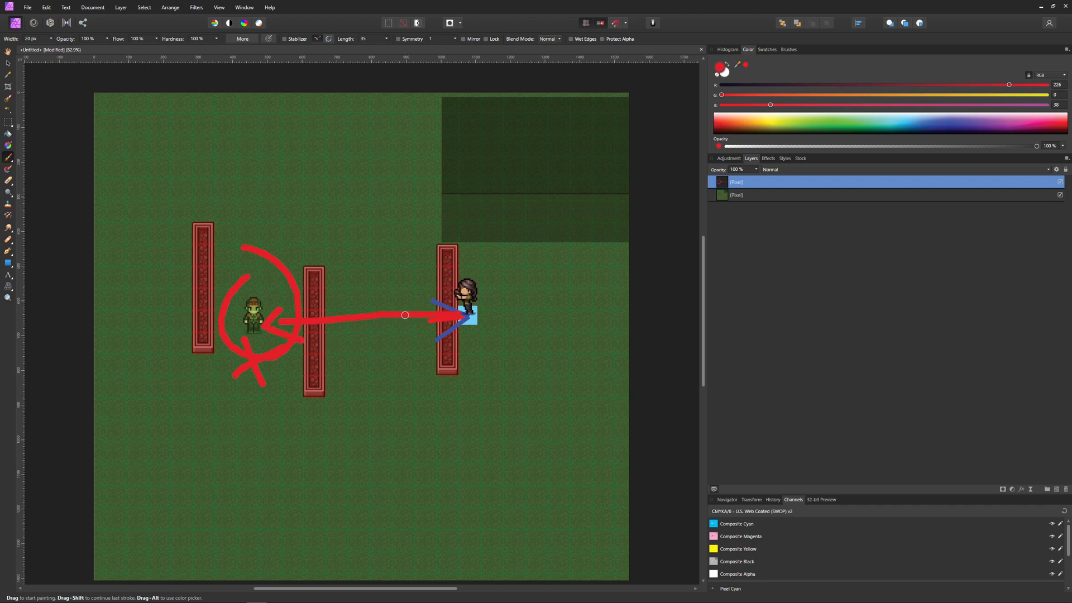
pyautogui.moveTo(269, 323)
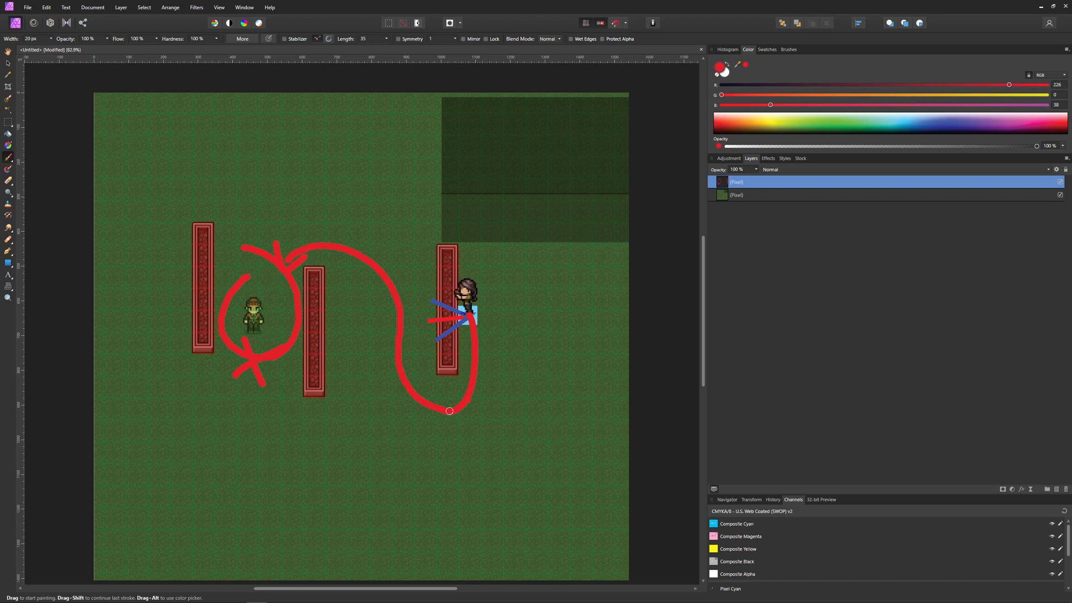
pyautogui.moveTo(264, 341)
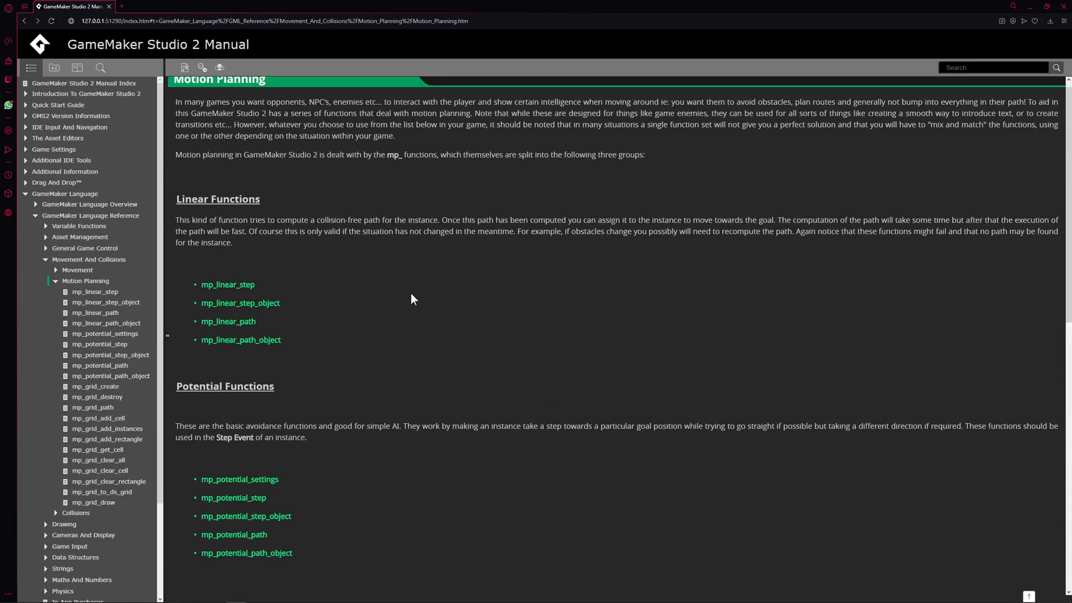
# - Read through the Motion Planning manual page's Linear, Potential and Grid Functions sections
pyautogui.scroll(3)
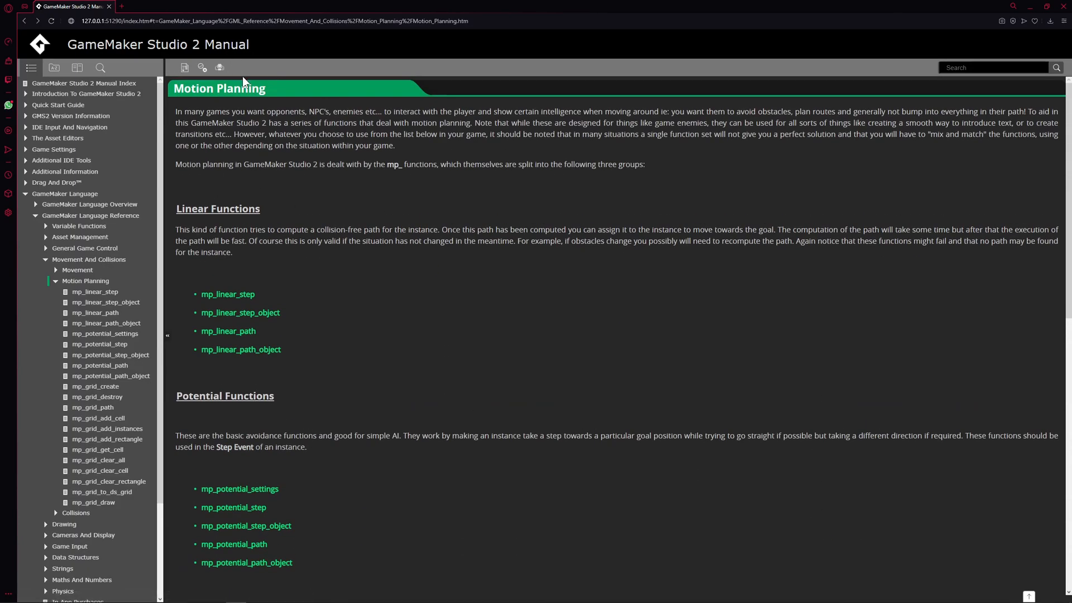
pyautogui.moveTo(89, 261)
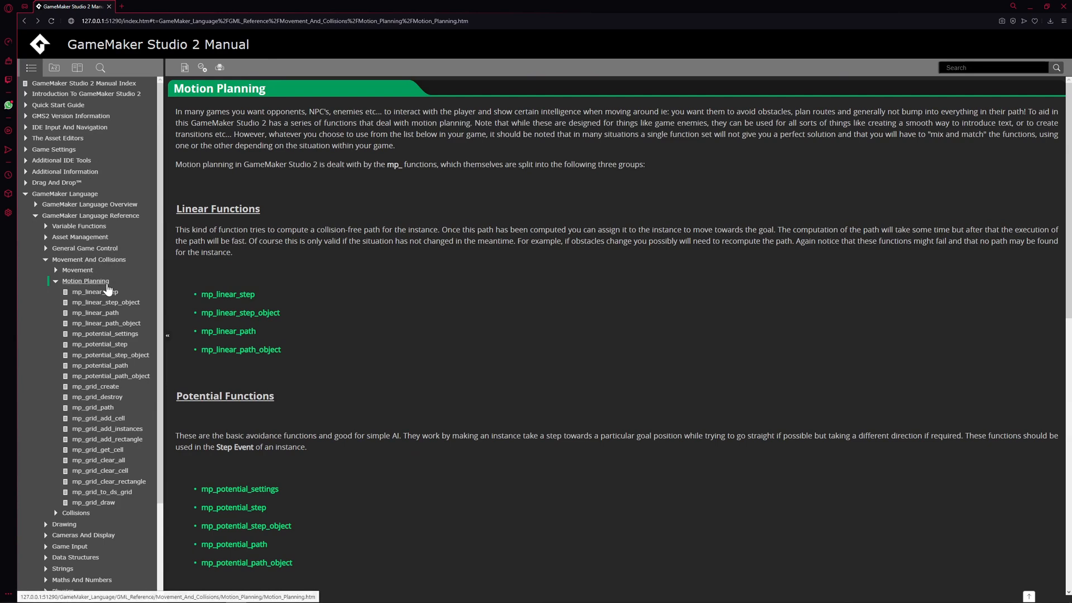
pyautogui.moveTo(252, 214)
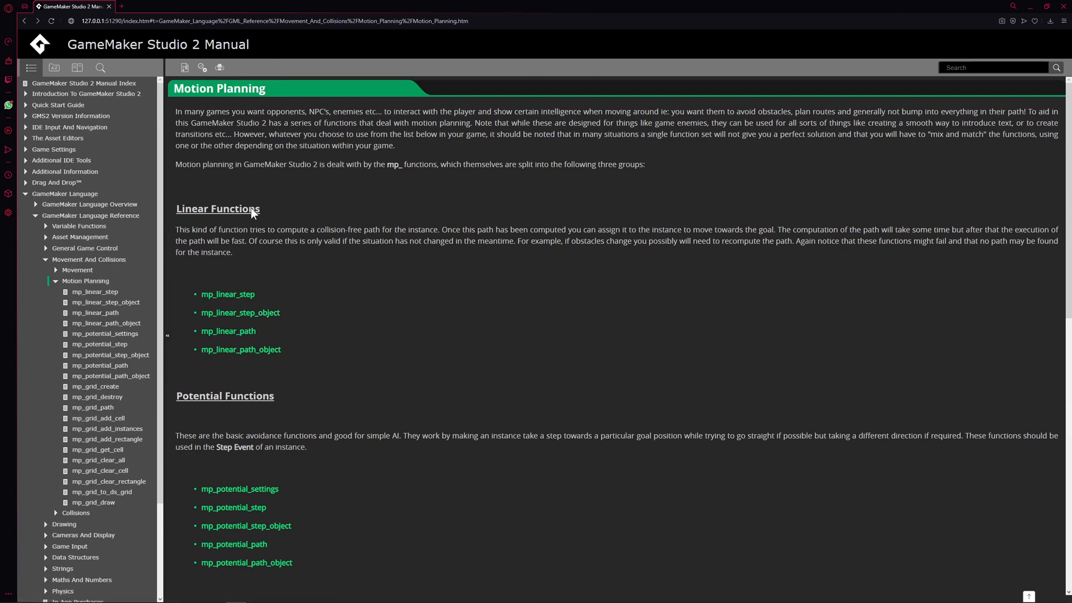
pyautogui.doubleClick(218, 209)
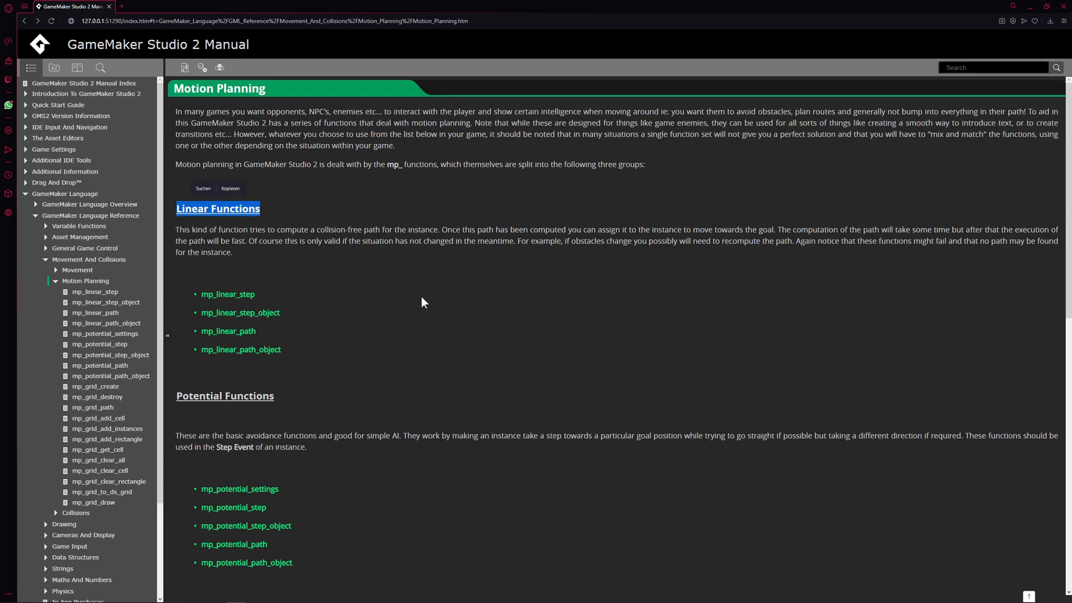
pyautogui.scroll(-3)
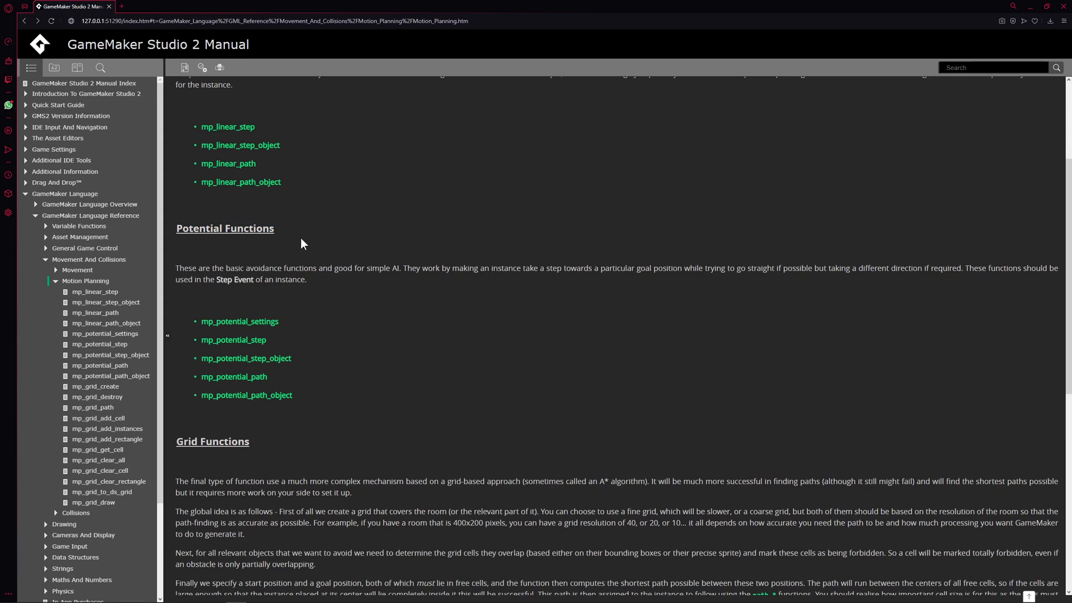
pyautogui.moveTo(489, 212)
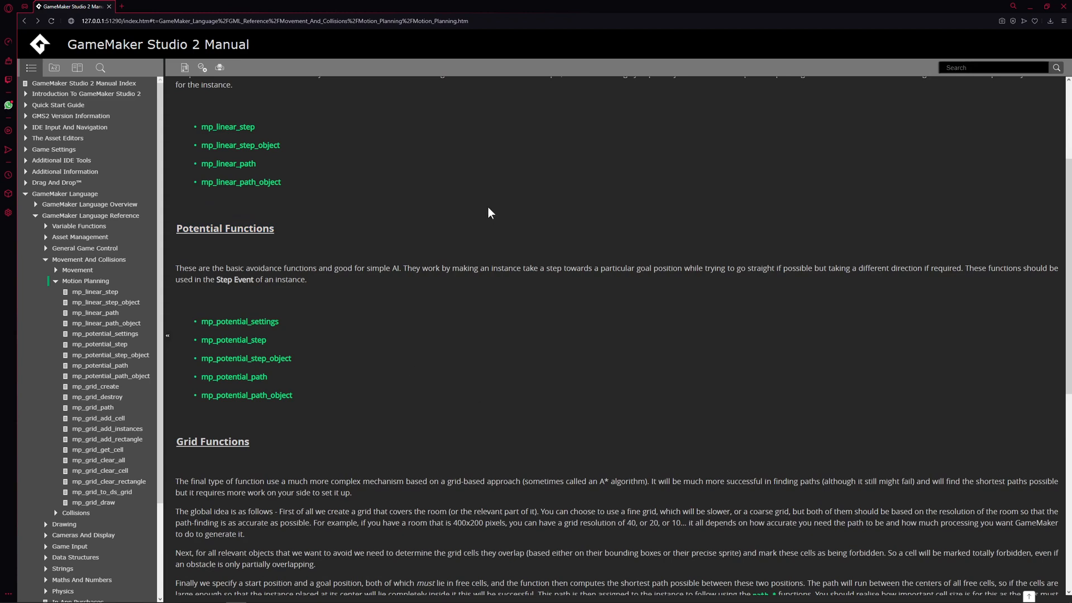
pyautogui.moveTo(549, 243)
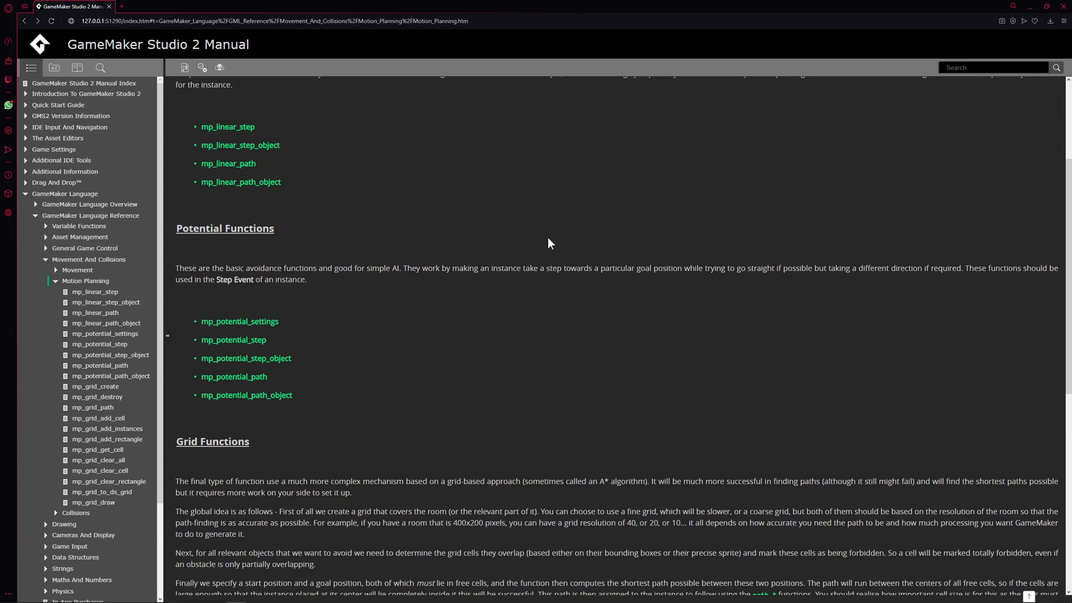
pyautogui.moveTo(532, 304)
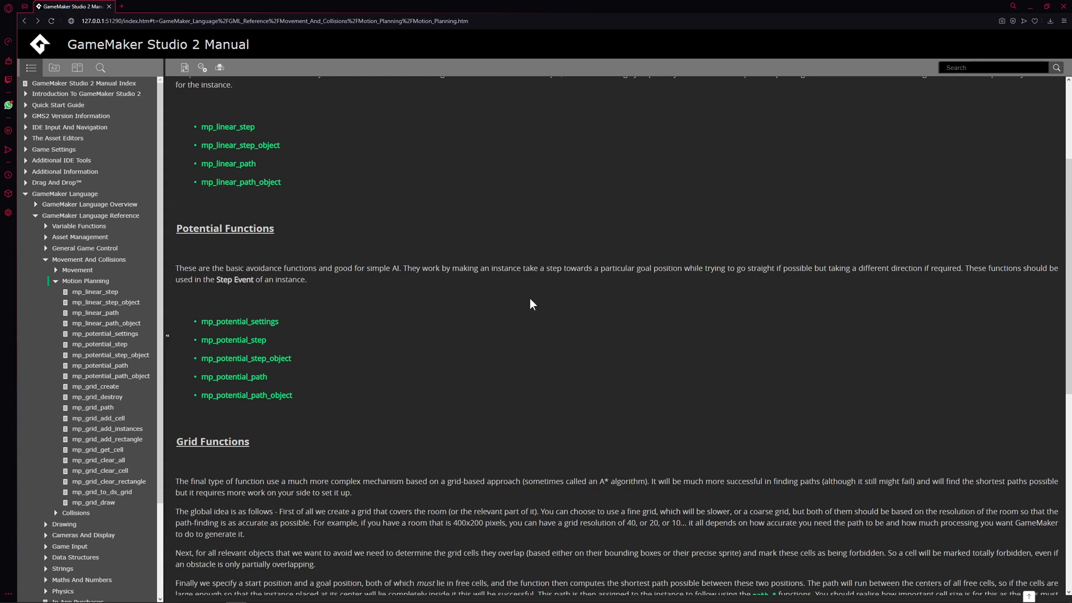
pyautogui.scroll(-3)
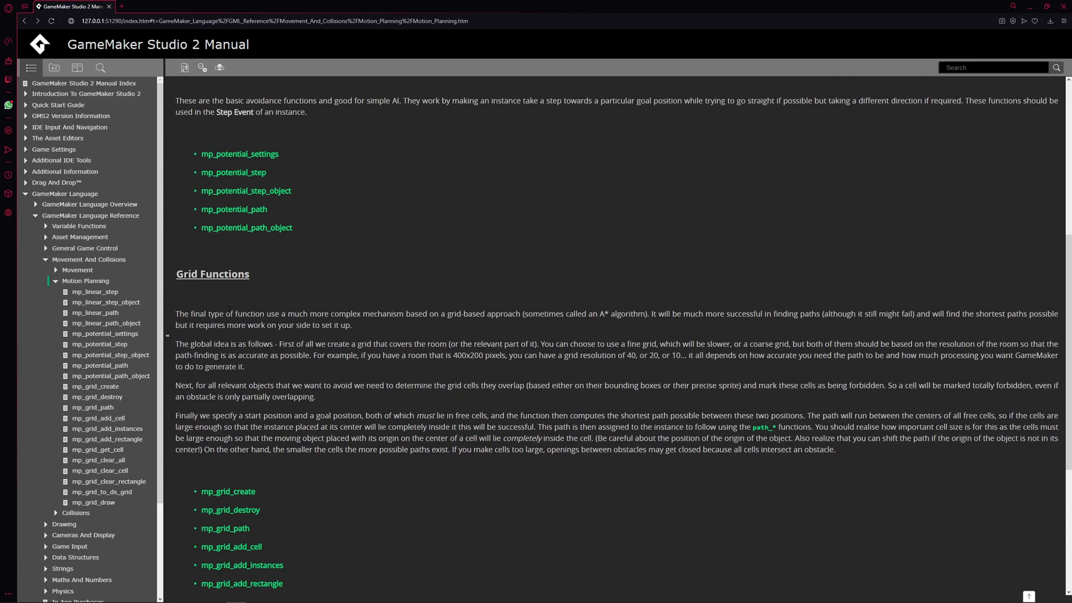
pyautogui.doubleClick(212, 190)
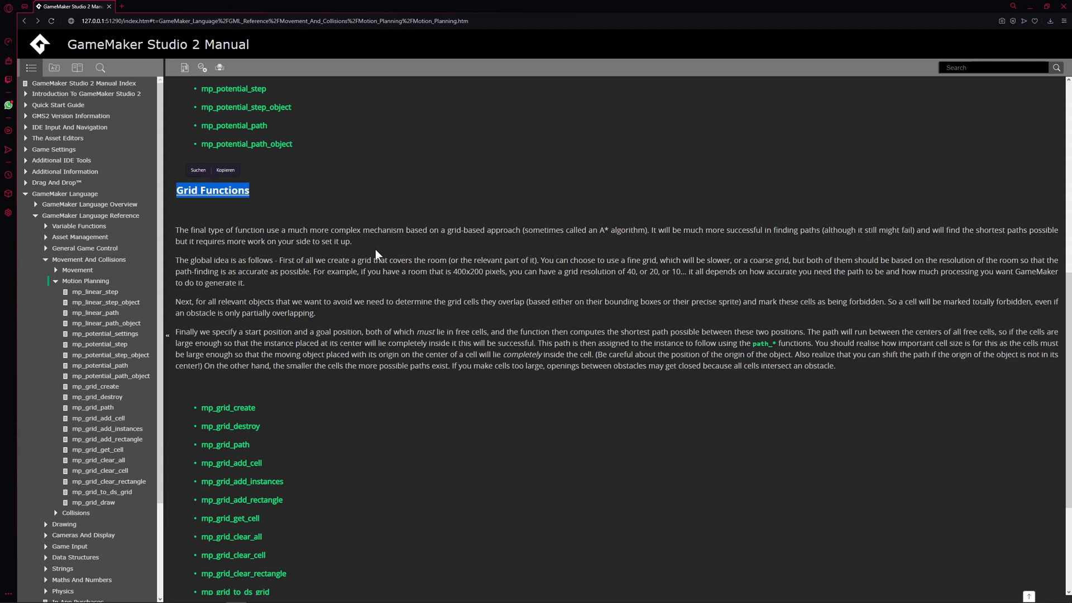
# - Leave the manual and return to GameMaker's test room tab
pyautogui.click(1011, 176)
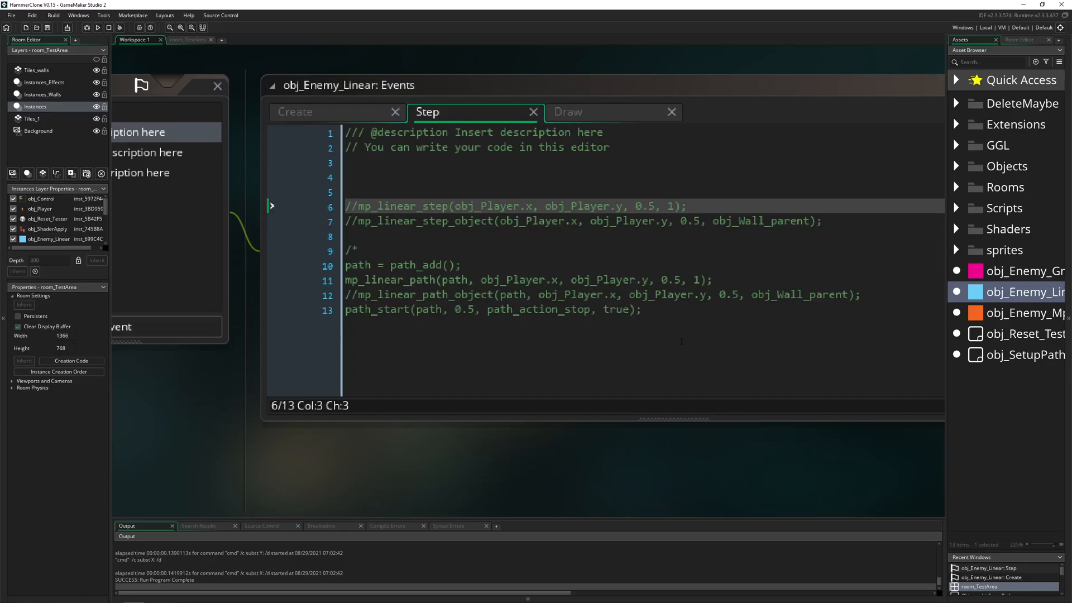
pyautogui.click(188, 40)
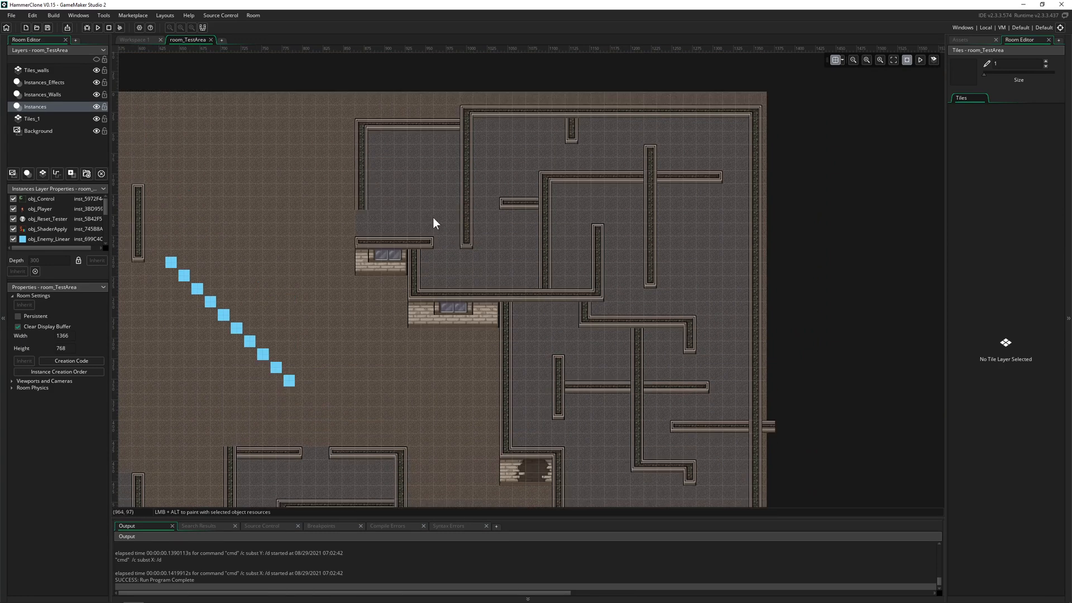
pyautogui.moveTo(346, 186)
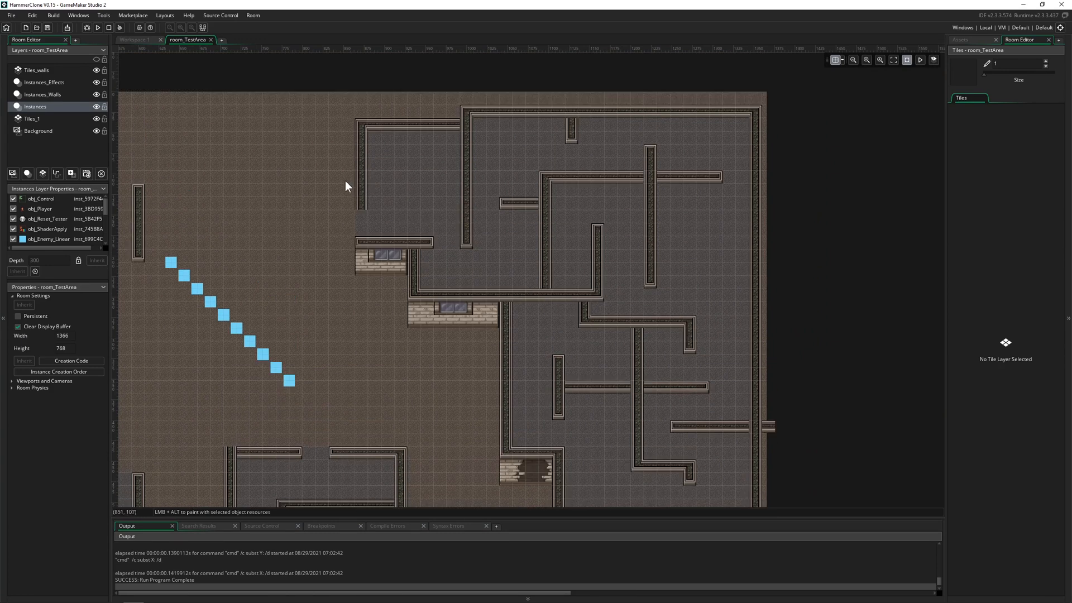
pyautogui.moveTo(499, 266)
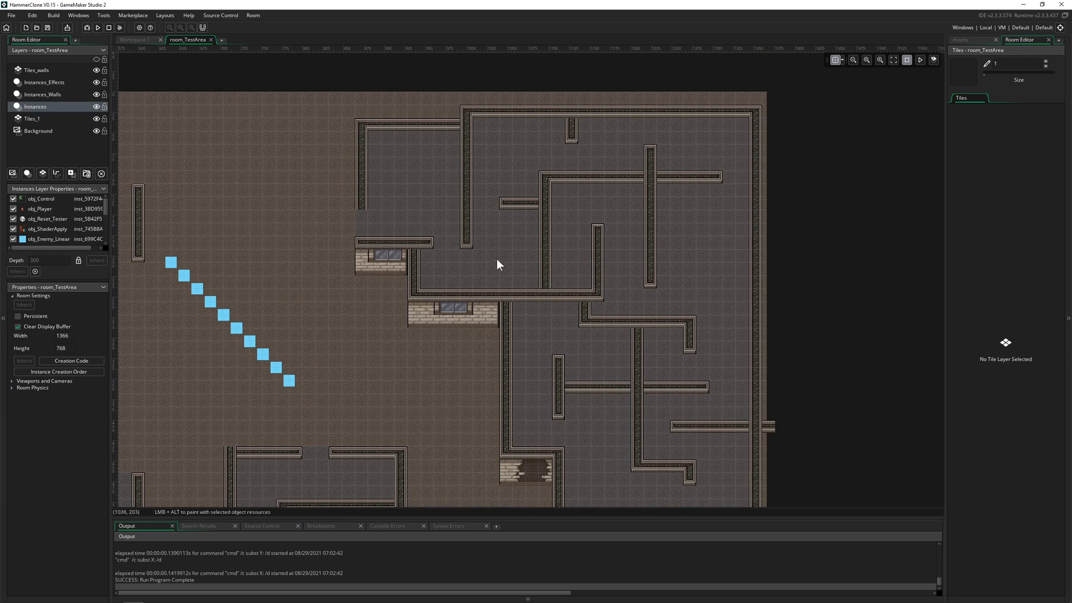
pyautogui.scroll(-3)
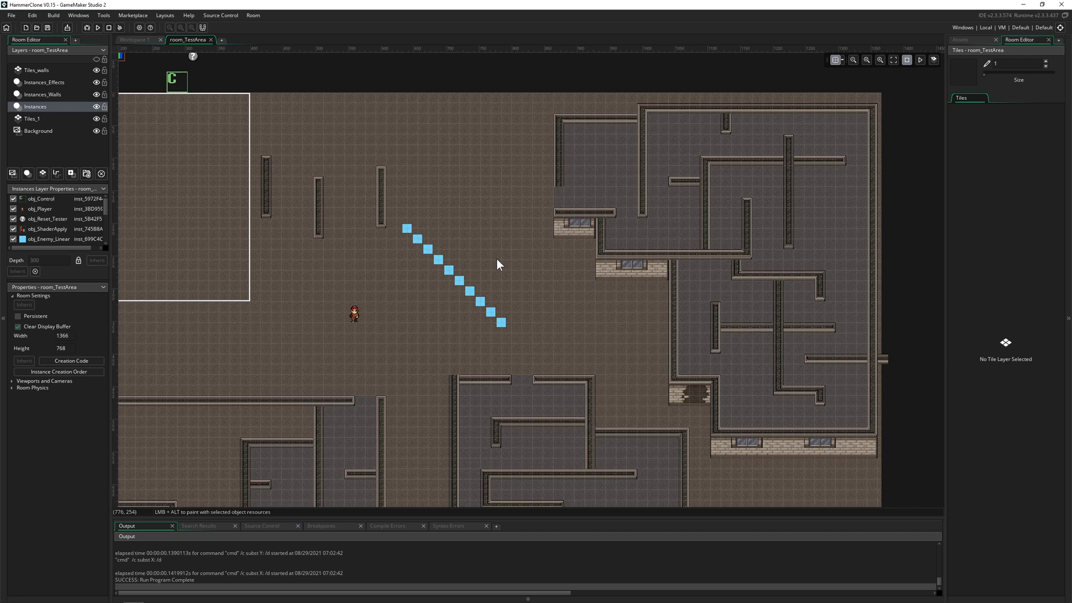
pyautogui.moveTo(188, 110)
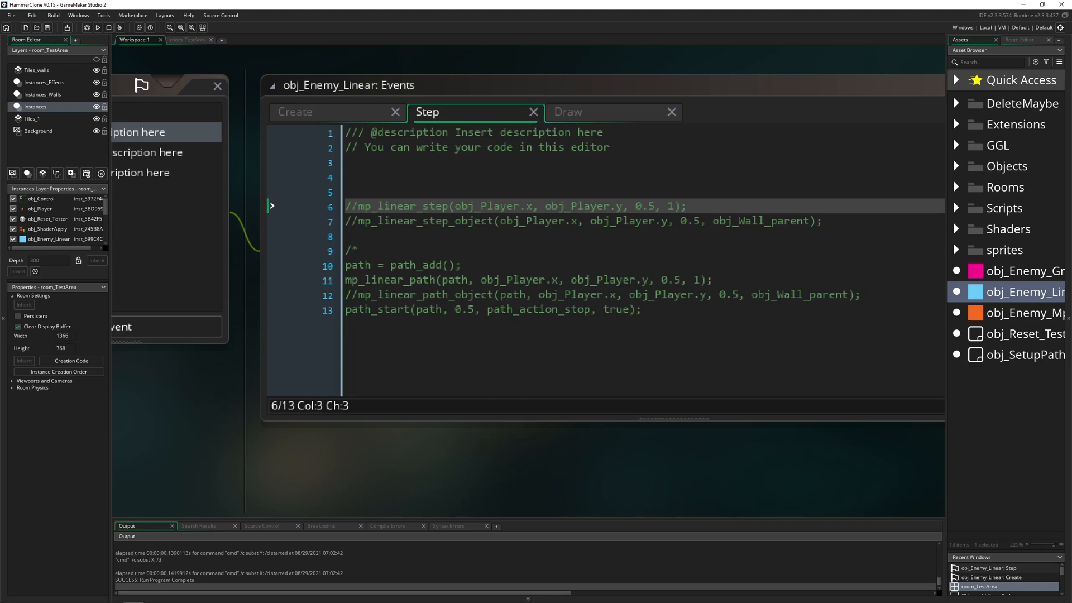
# - Edit the Step code adding x++;, save it, and show the room_TestArea layout
pyautogui.click(294, 112)
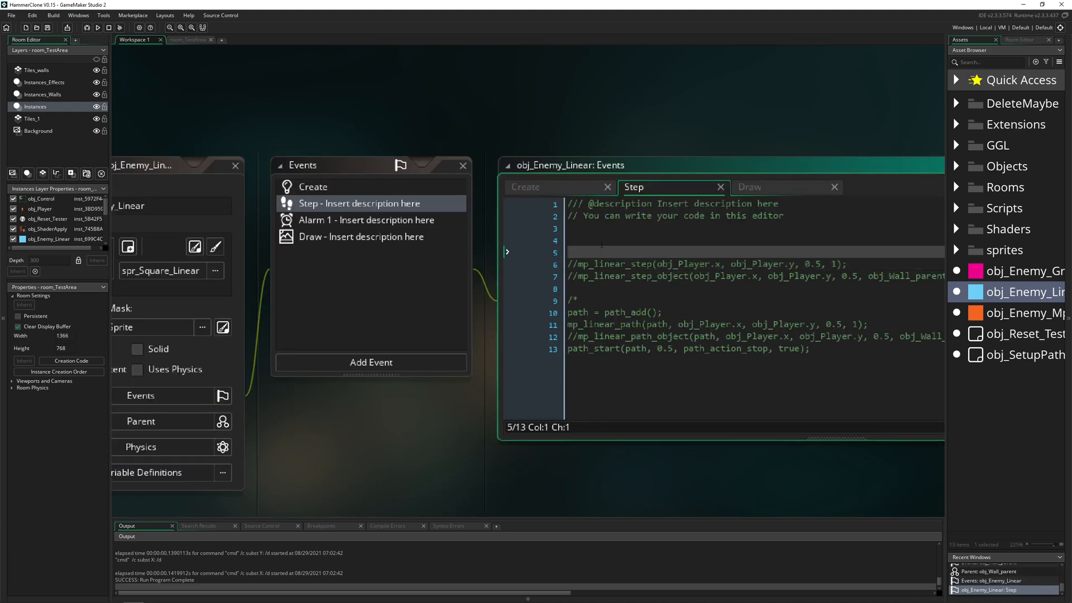
pyautogui.write('x')
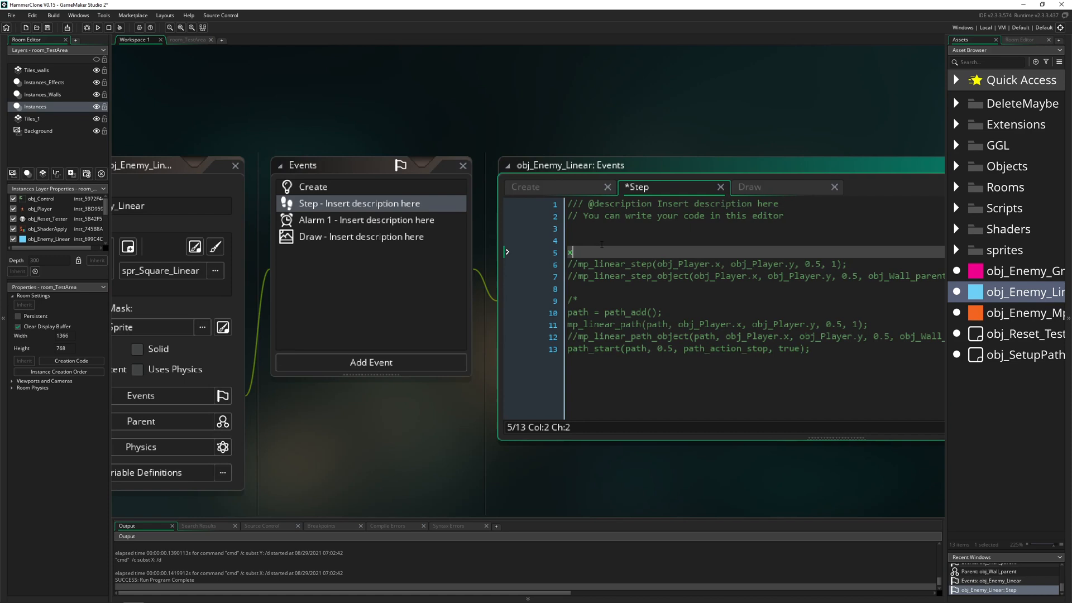
pyautogui.write('x++;')
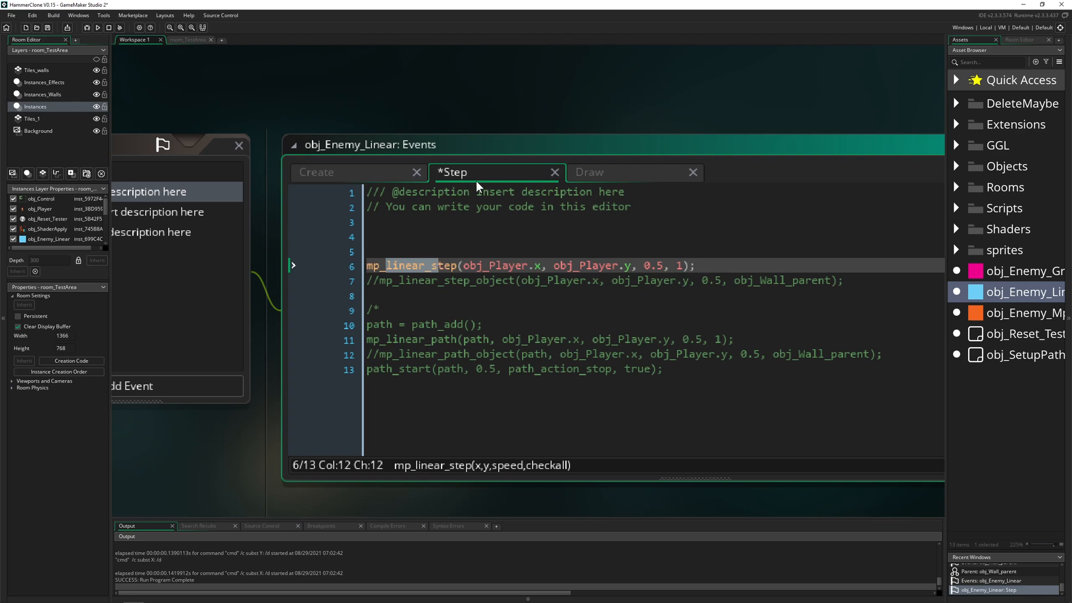
pyautogui.press('ctrl+s')
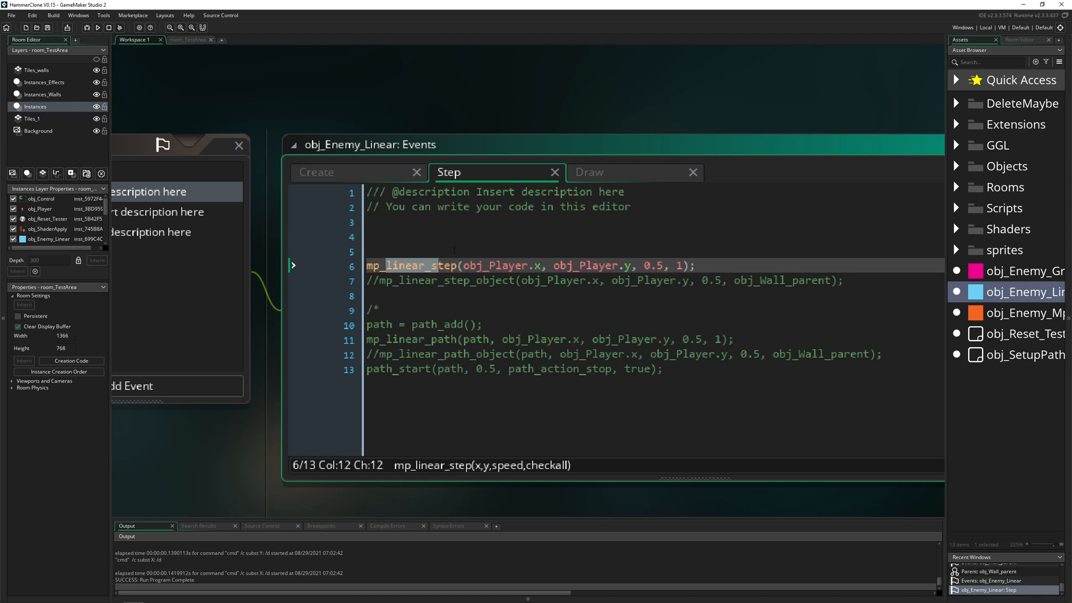
pyautogui.click(187, 39)
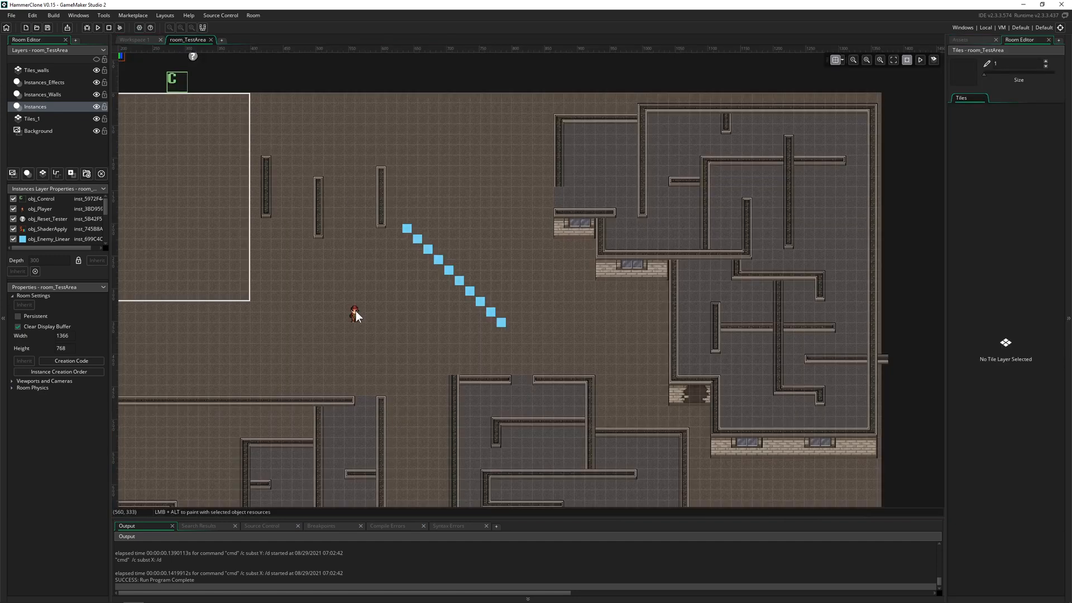
# - Select the player instance in the test room editor
pyautogui.click(354, 283)
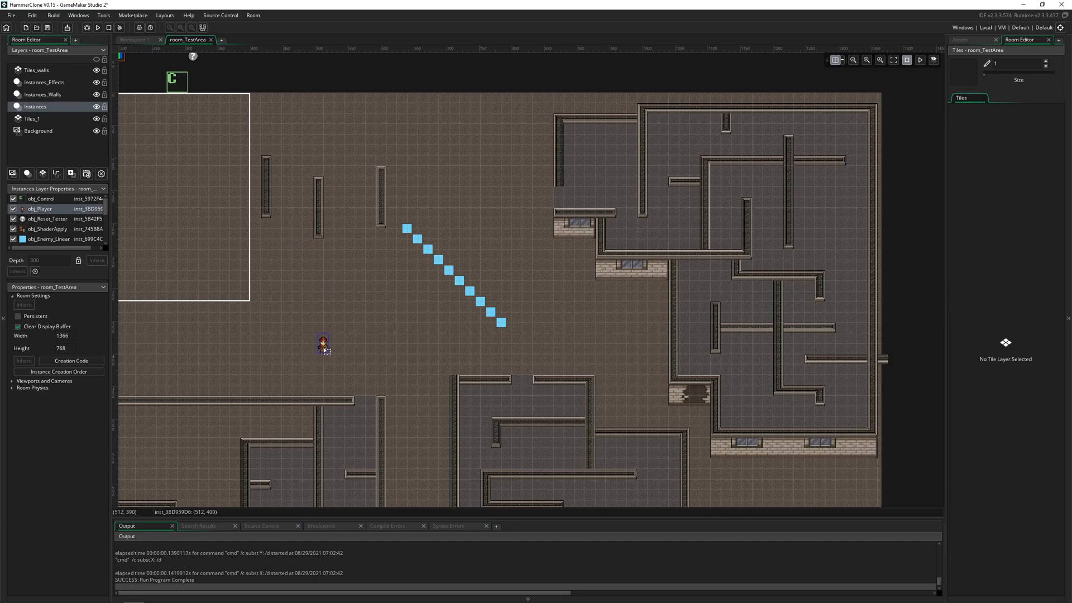
pyautogui.moveTo(392, 330)
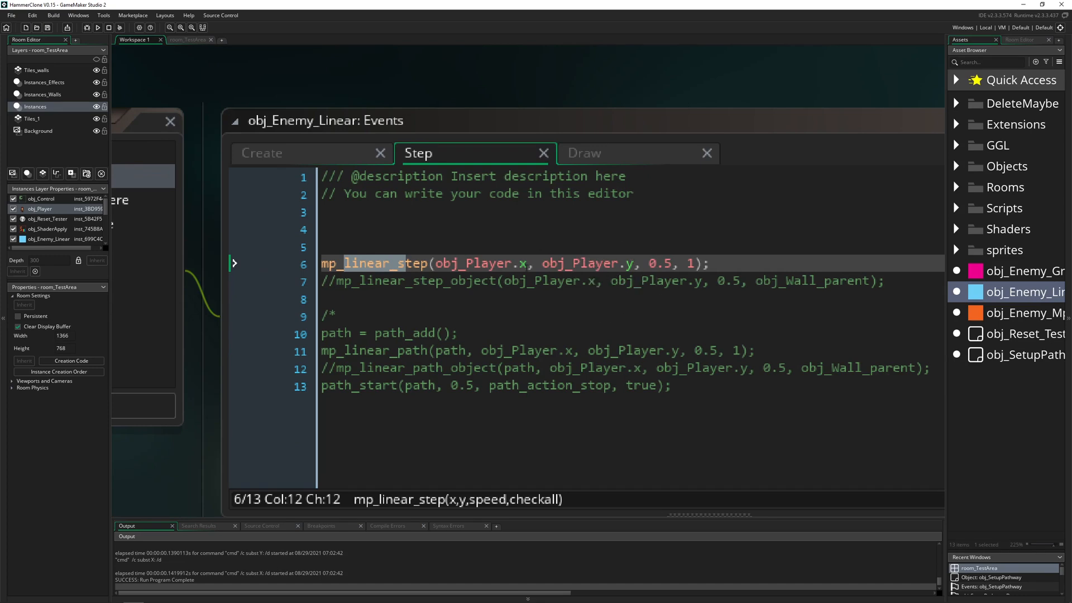
pyautogui.moveTo(201, 515)
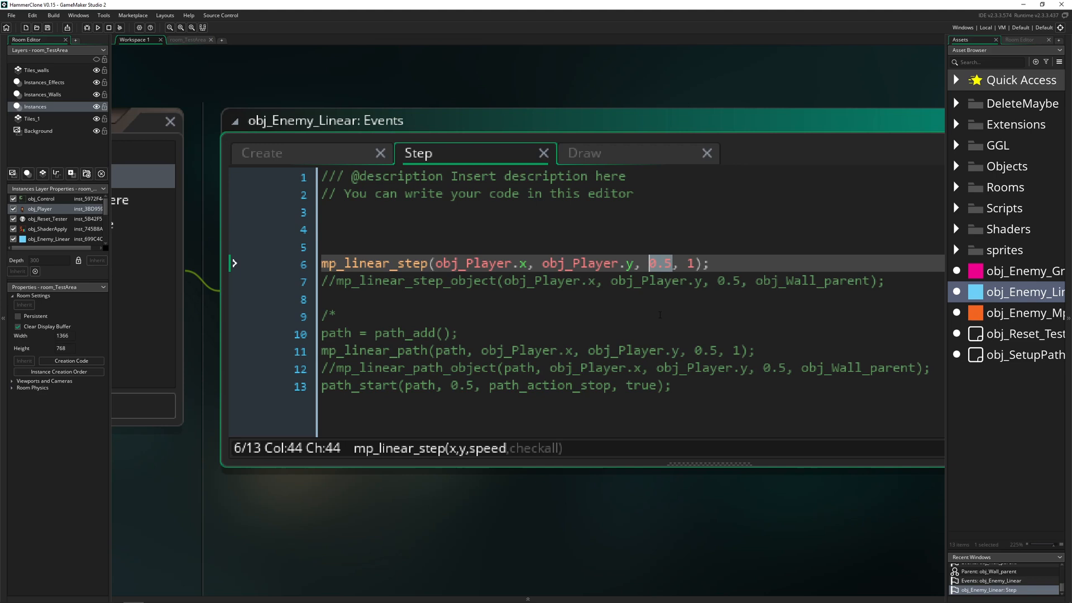
# - Highlight the speed argument of the mp_linear_step call
pyautogui.click(672, 263)
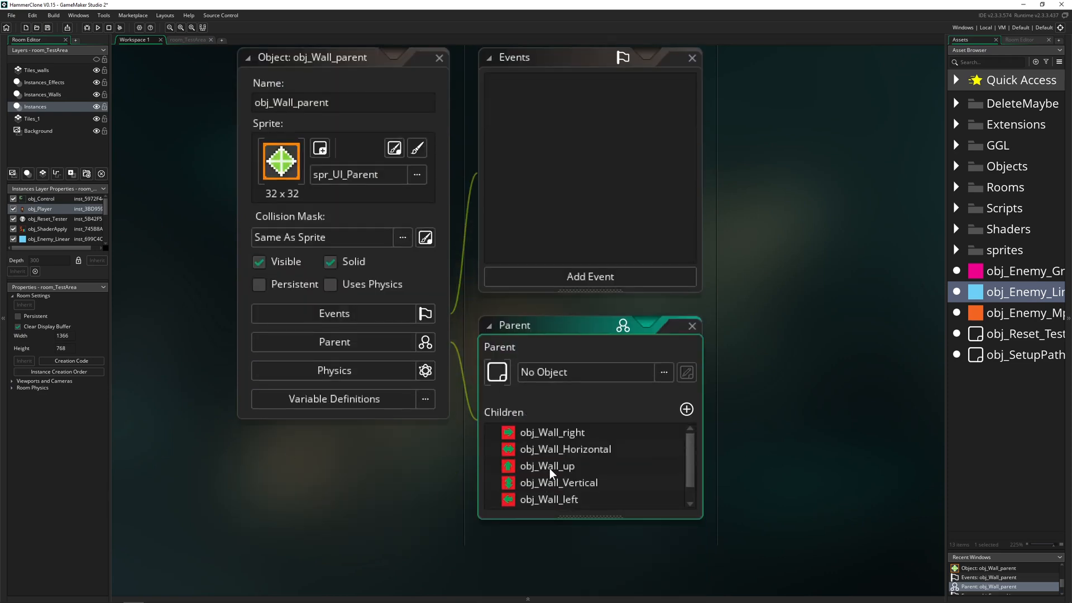
pyautogui.click(187, 40)
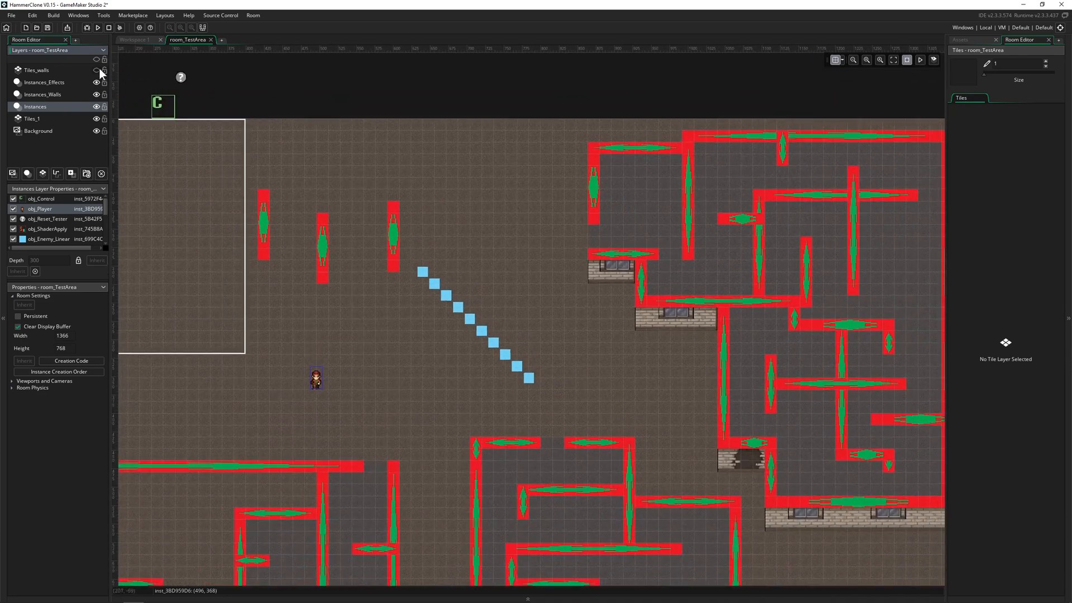
pyautogui.click(97, 70)
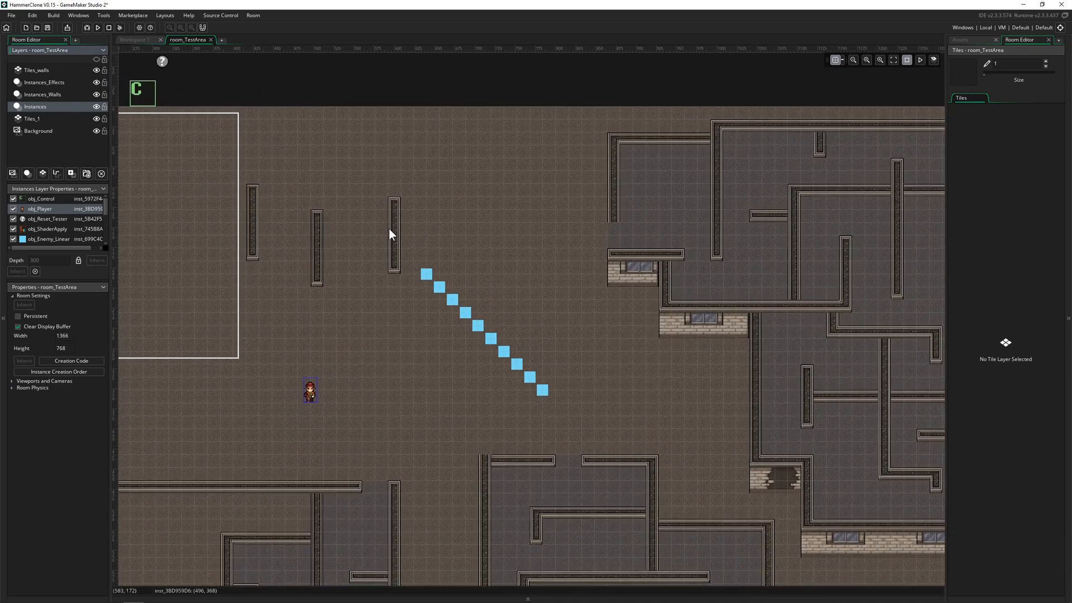
pyautogui.scroll(-3)
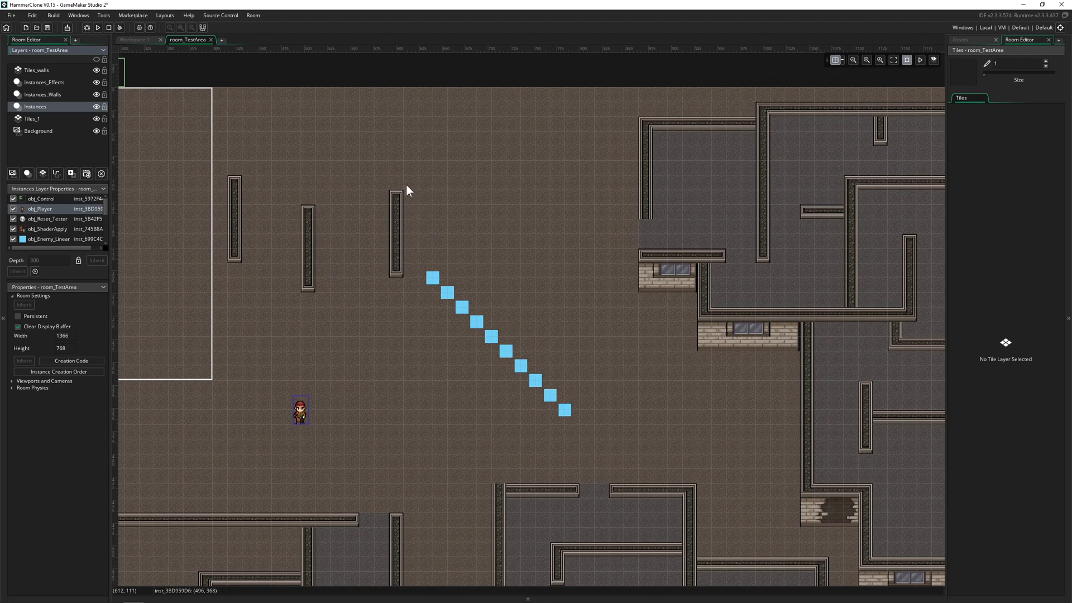
pyautogui.moveTo(398, 256)
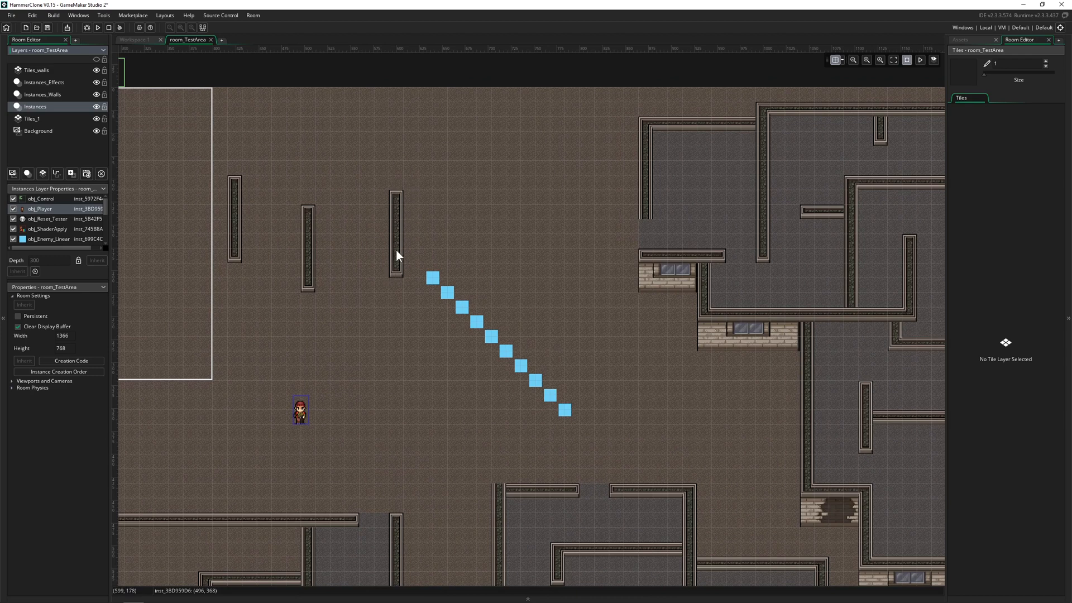
pyautogui.moveTo(400, 220)
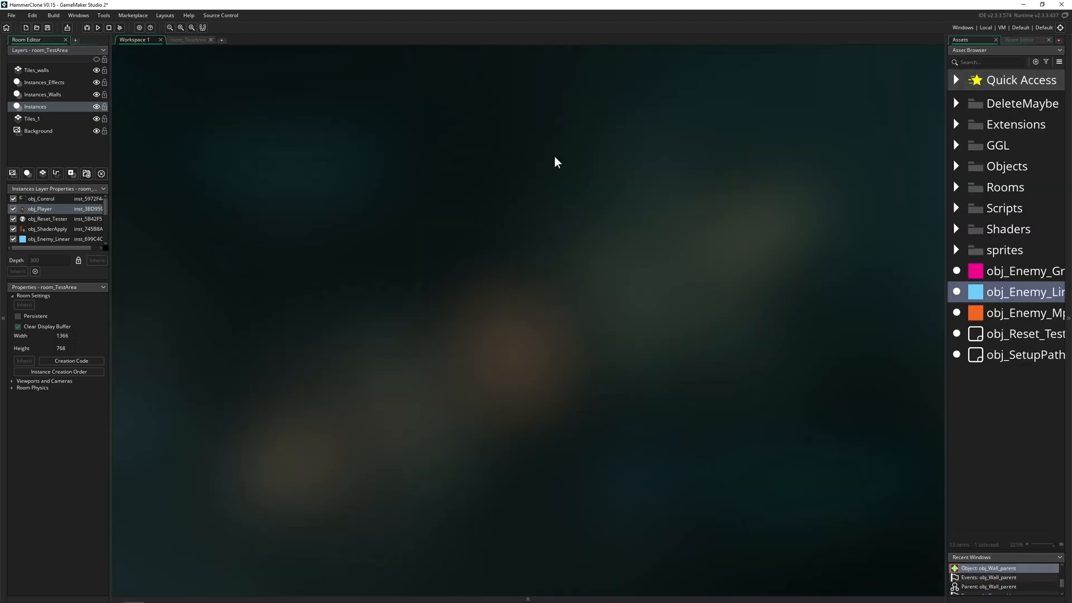
pyautogui.doubleClick(1025, 291)
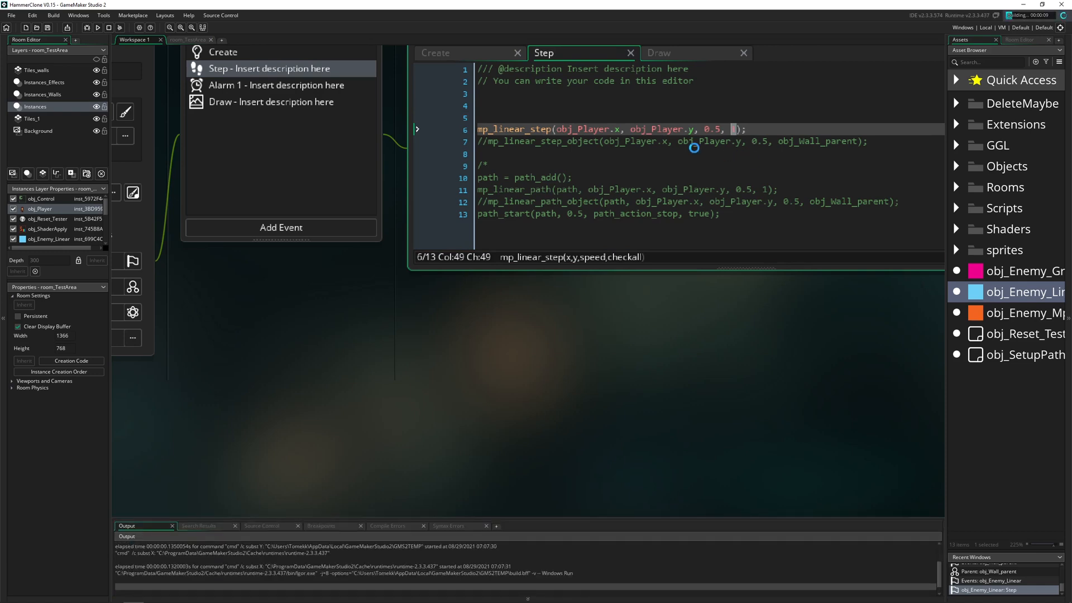
# - Run the game to test the enemies' mp_linear_step movement
pyautogui.click(98, 27)
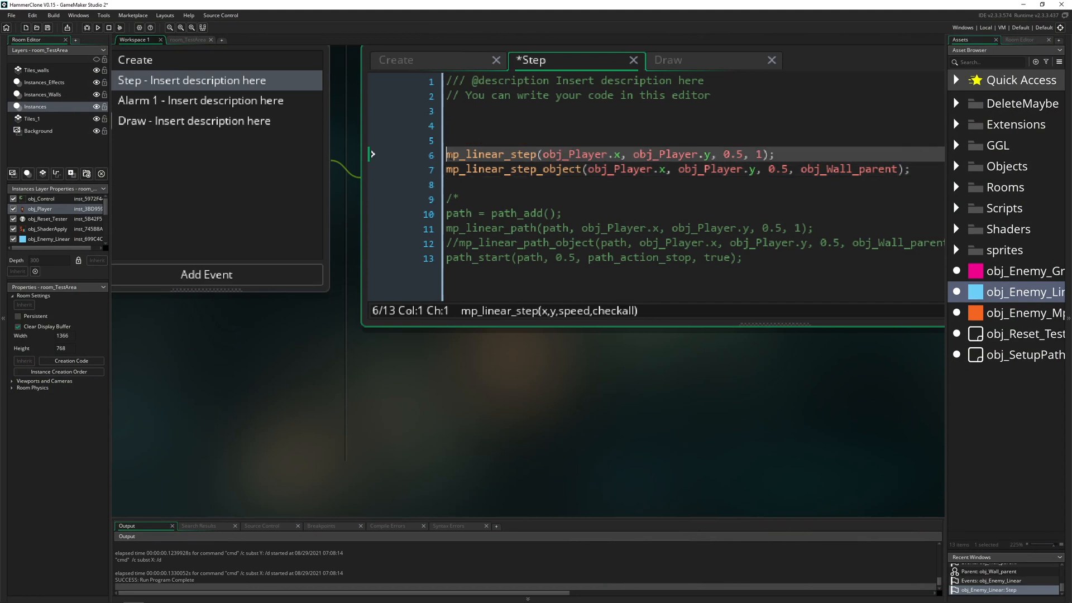
# - Comment out mp_linear_step, keep mp_linear_step_object against obj_Wall_parent, and open obj_Wall_parent
pyautogui.write('//')
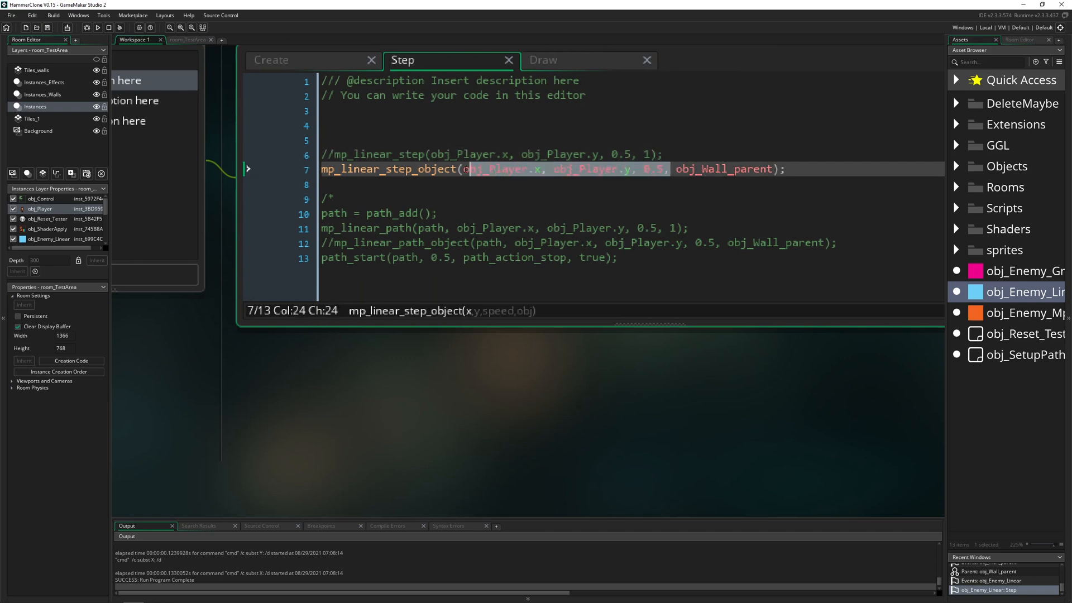
pyautogui.click(648, 154)
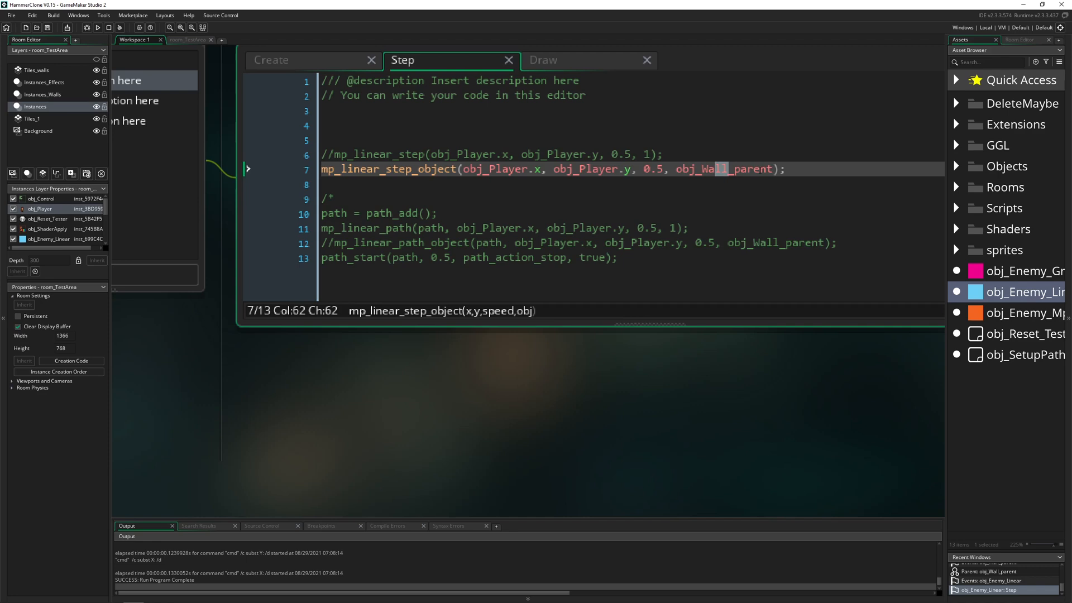
pyautogui.doubleClick(721, 169)
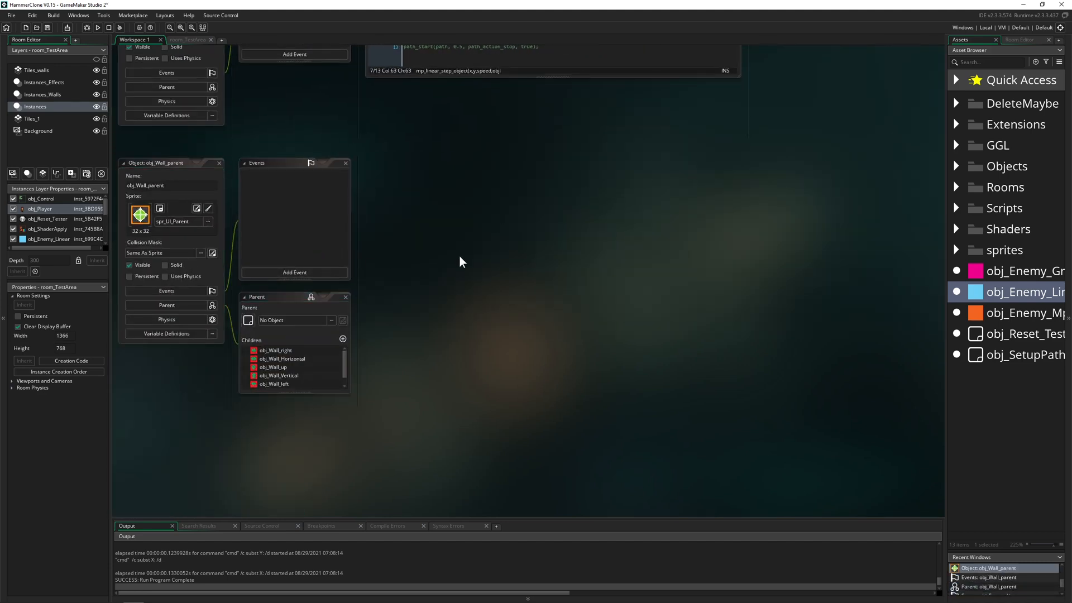
# - Return to obj_Enemy_Linear's Step event code to enable the mp_linear_path block
pyautogui.click(99, 27)
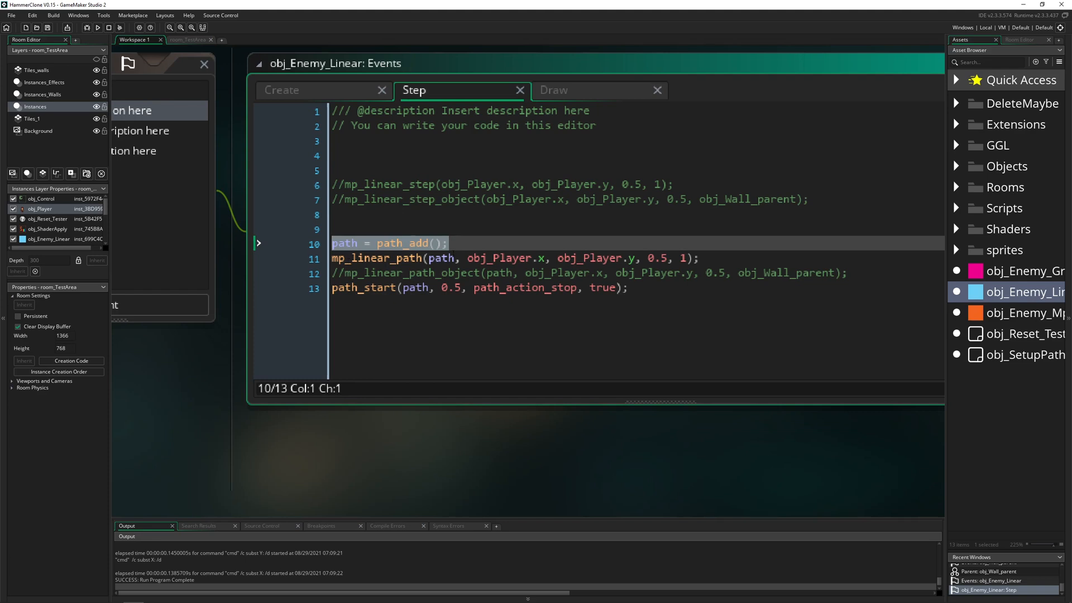
pyautogui.click(362, 287)
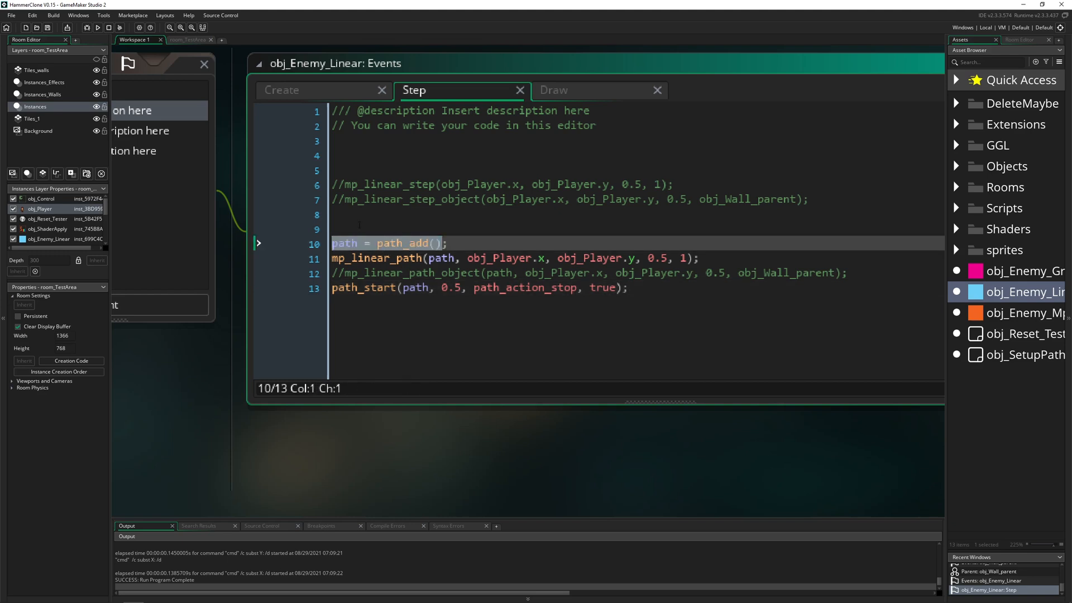
# - Add path_delete(path); above path_add in the Step event and save
pyautogui.click(290, 90)
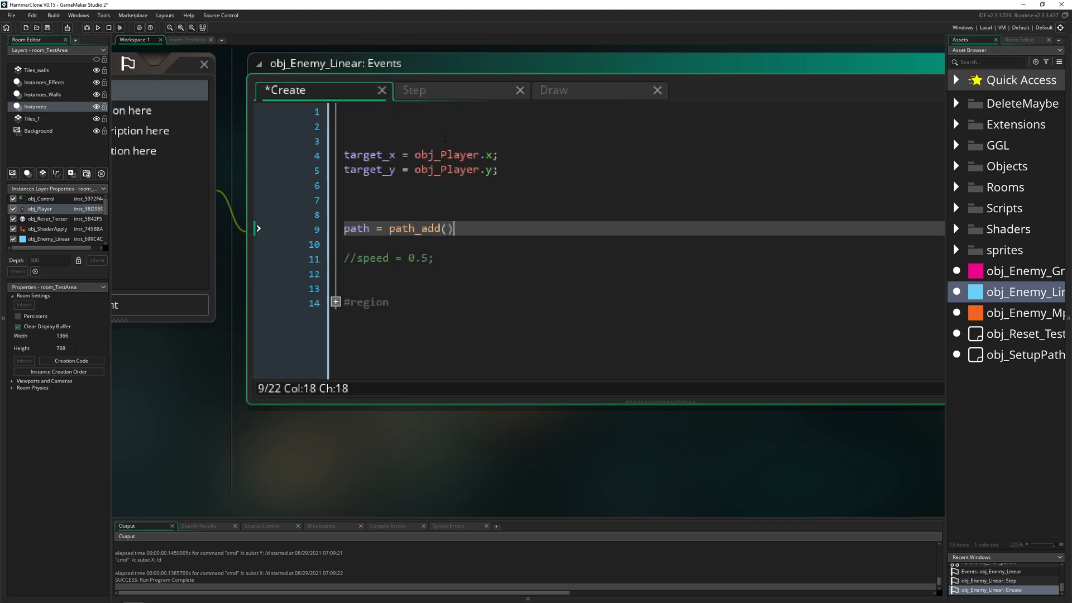
pyautogui.click(413, 89)
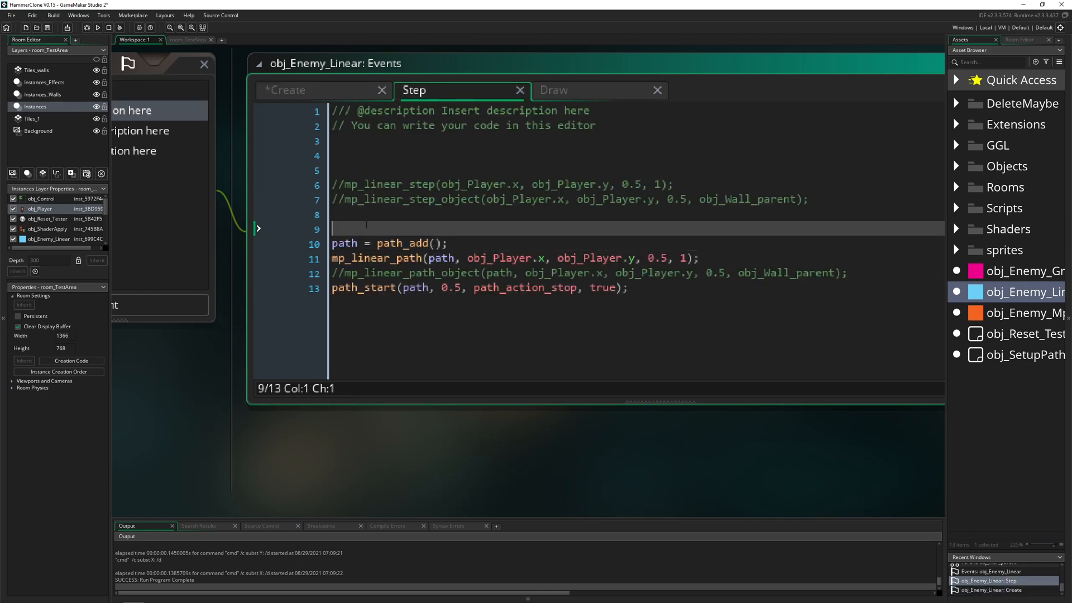
pyautogui.write('path_delete(path);')
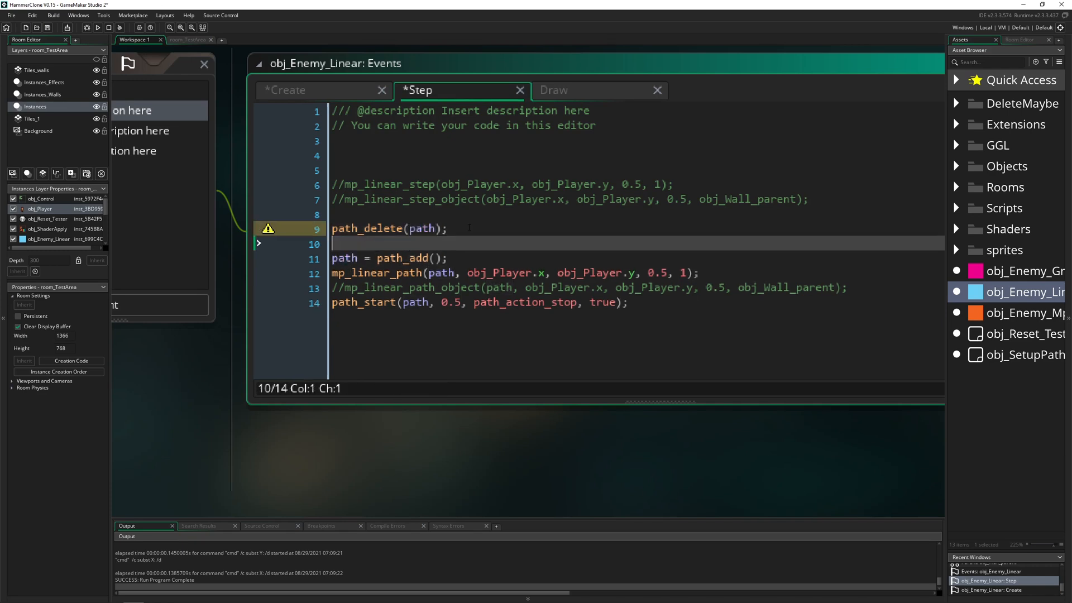
pyautogui.press('ctrl+s')
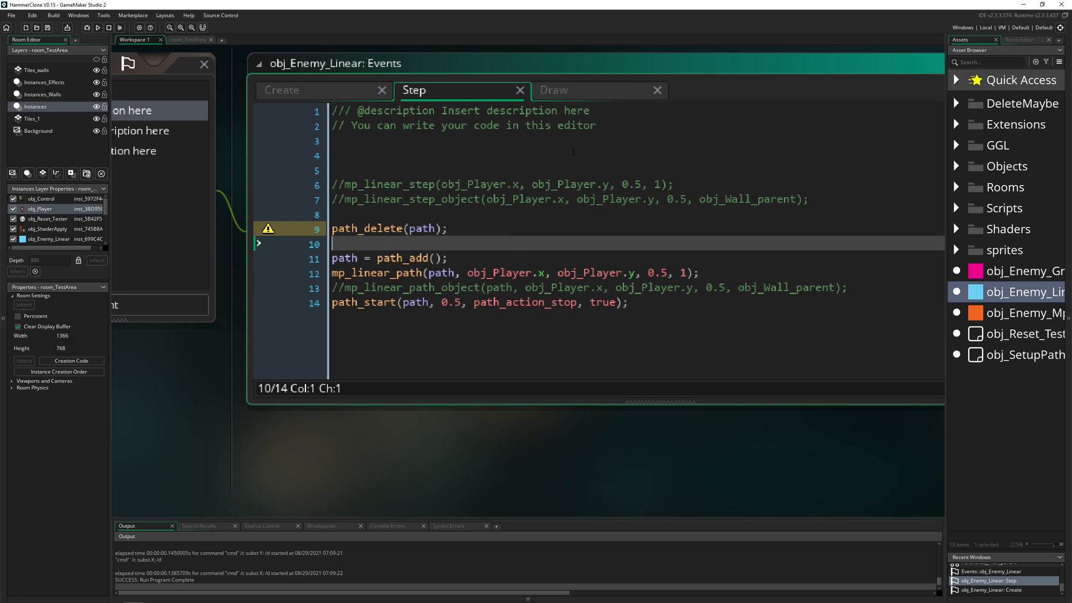
# - View the Draw event's draw_path(path, x, y, 1) and run the game
pyautogui.click(555, 90)
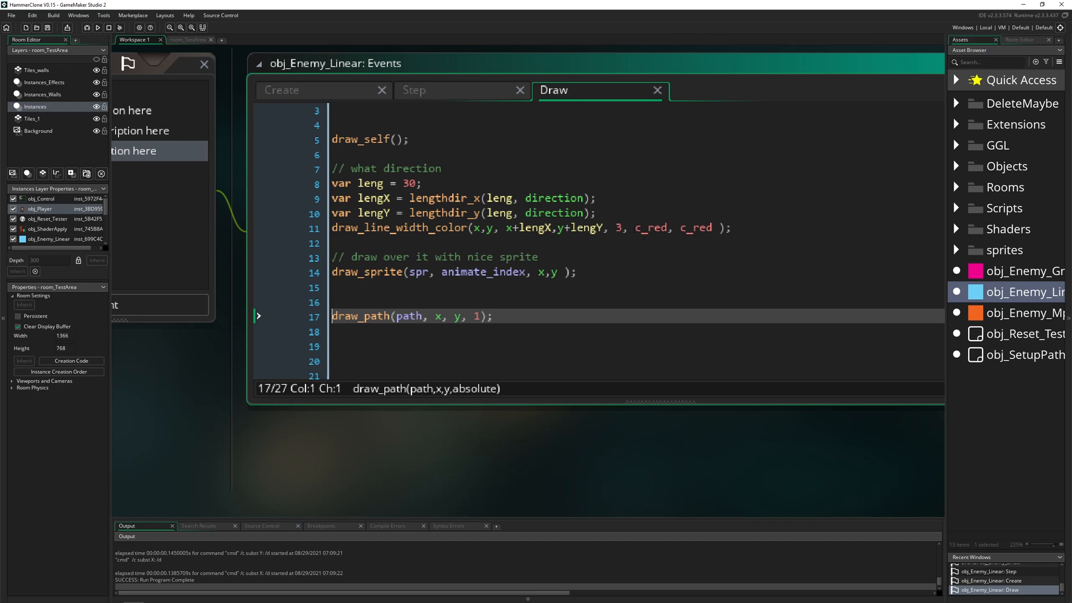
pyautogui.click(98, 26)
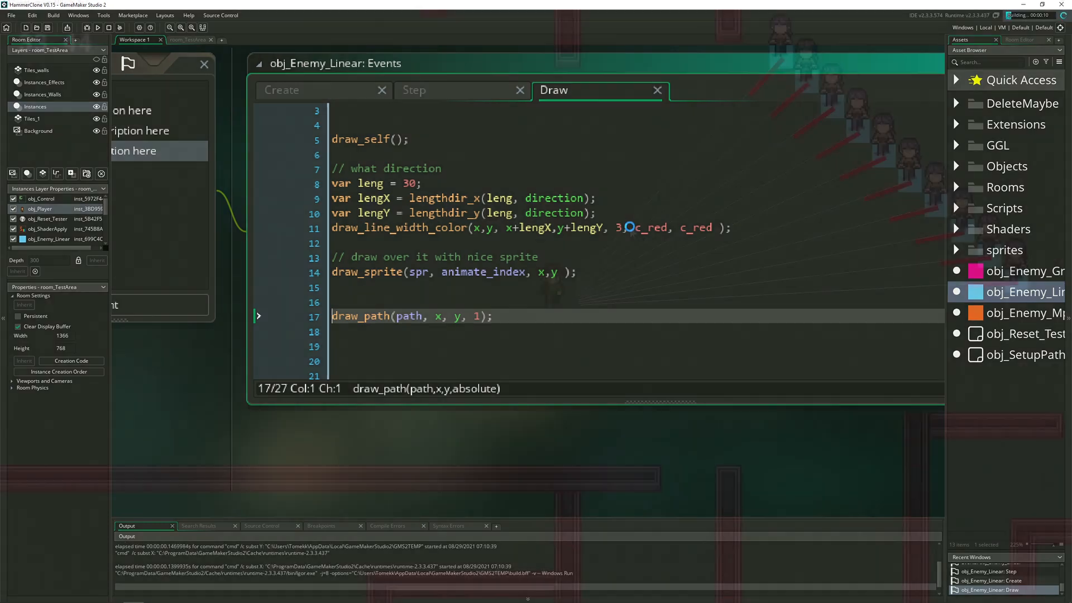